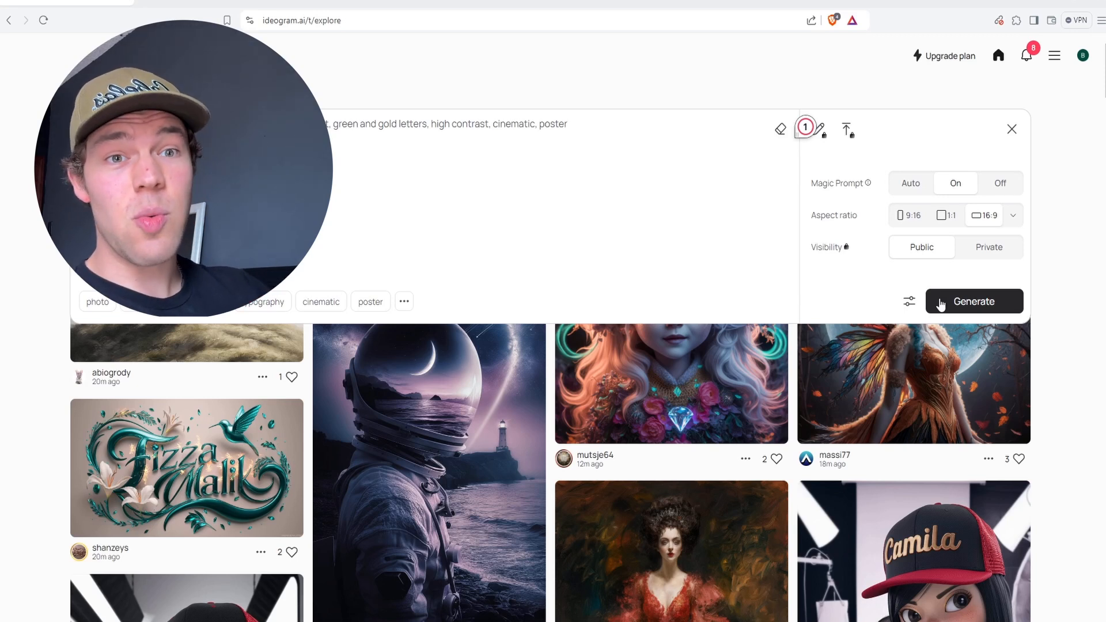
- Generate gold-and-green 'The Tree of Mockery' poster title images in Ideogram
{"action": "left_click", "coordinate": [974, 301]}
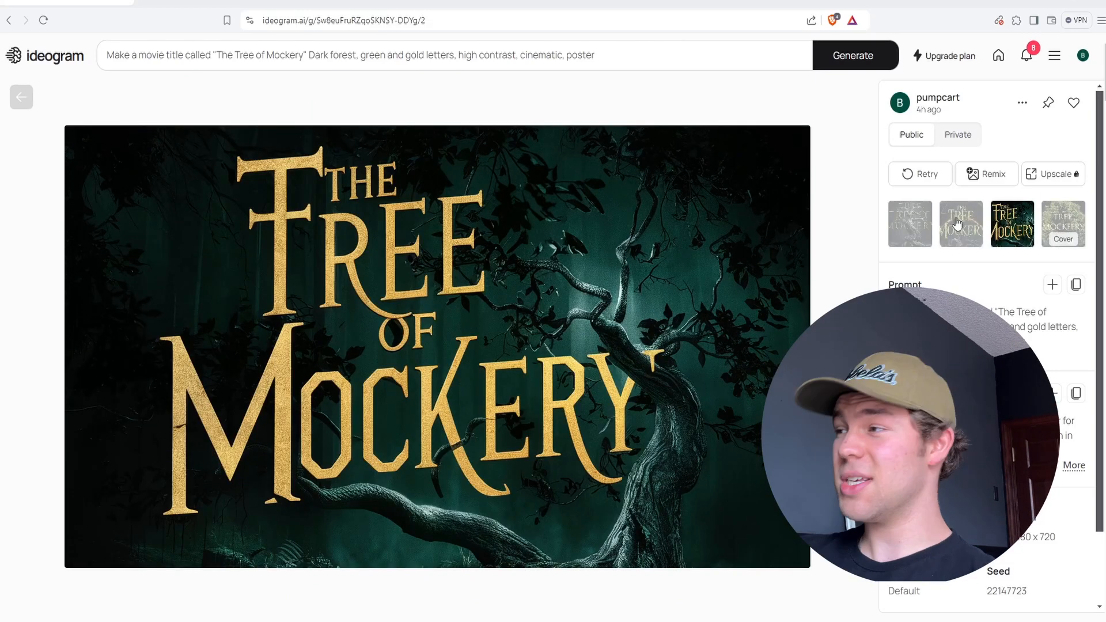
- Preview another generated 'The Tree of Mockery' title variant full size
{"action": "left_click", "coordinate": [961, 224]}
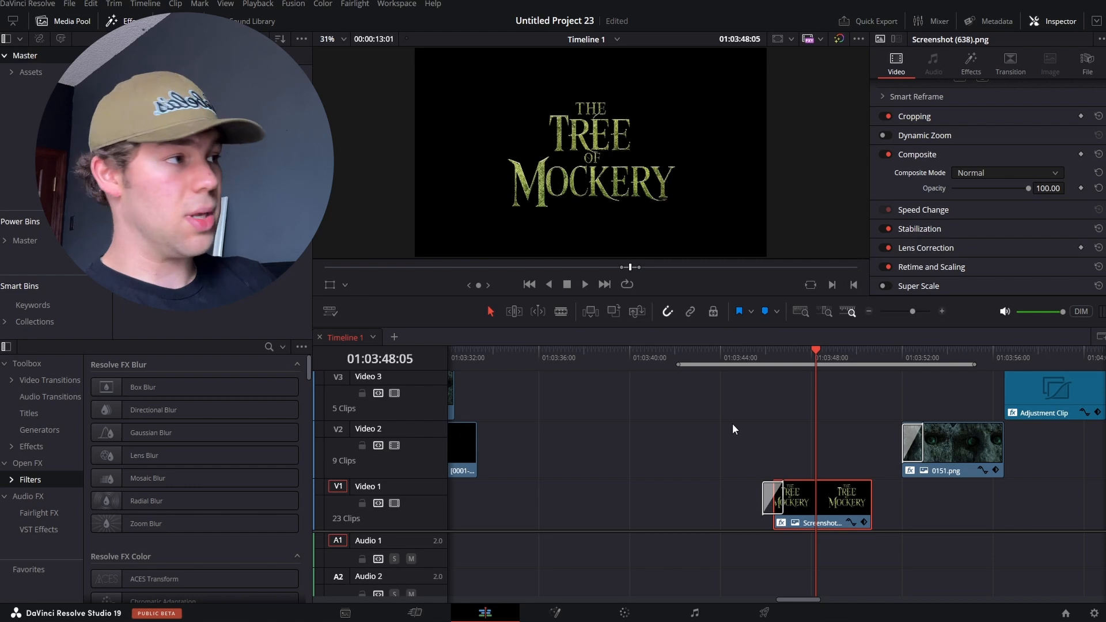
- Select the title clip and move the playhead onto it
{"action": "left_click", "coordinate": [919, 88]}
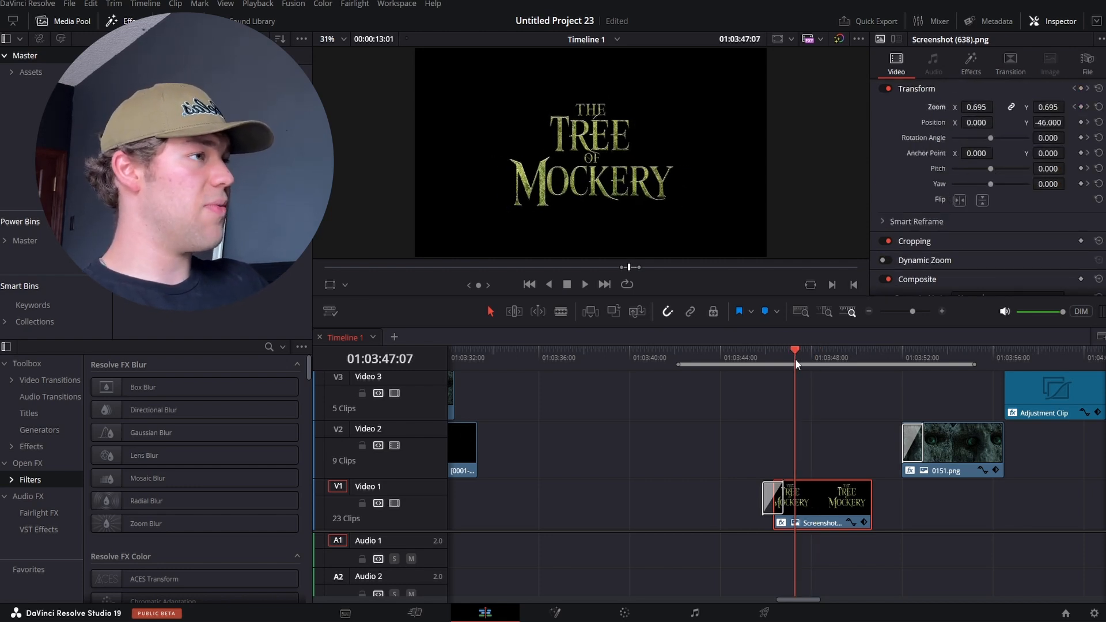
{"action": "left_click", "coordinate": [971, 64]}
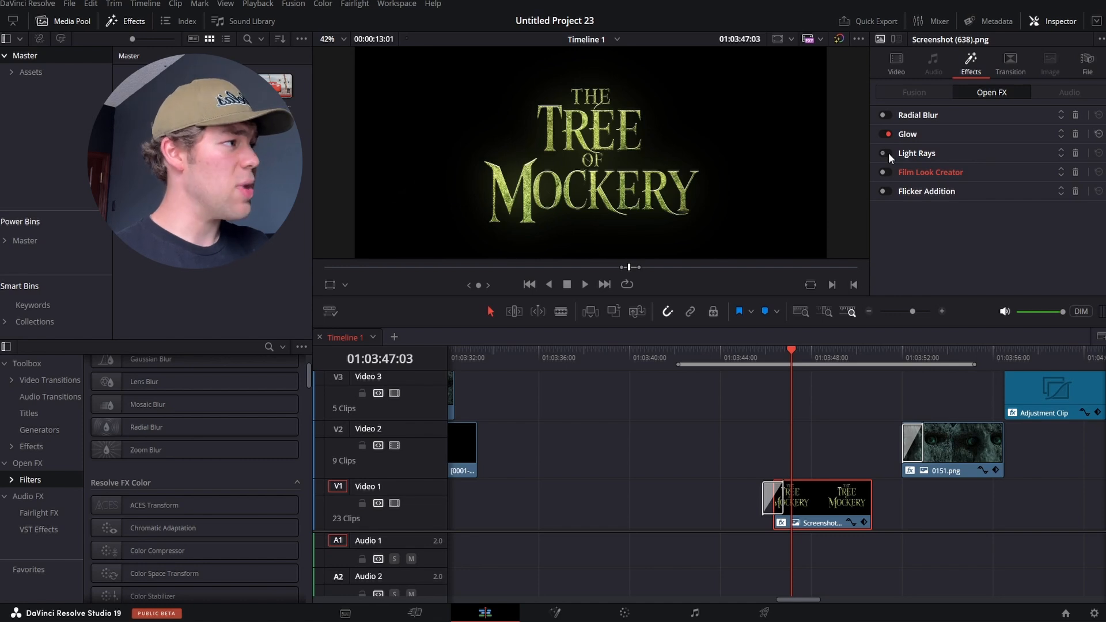
- Enable the Light Rays and Radial Blur effects on the title clip
{"action": "left_click", "coordinate": [882, 153]}
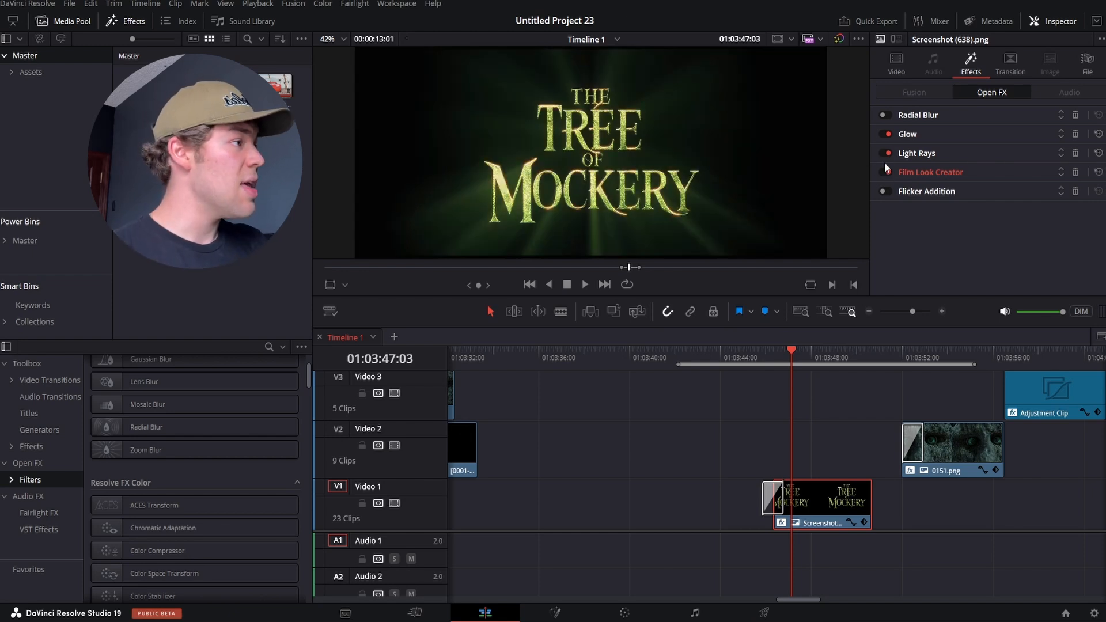
{"action": "scroll", "scroll_direction": "down", "scroll_amount": 3}
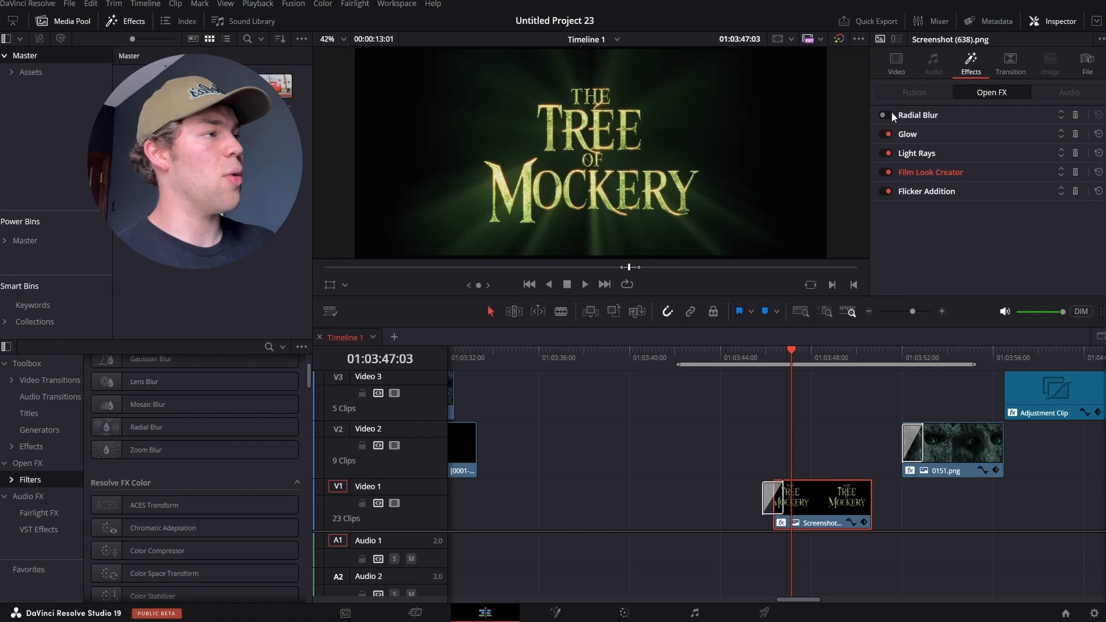
{"action": "left_click", "coordinate": [887, 115]}
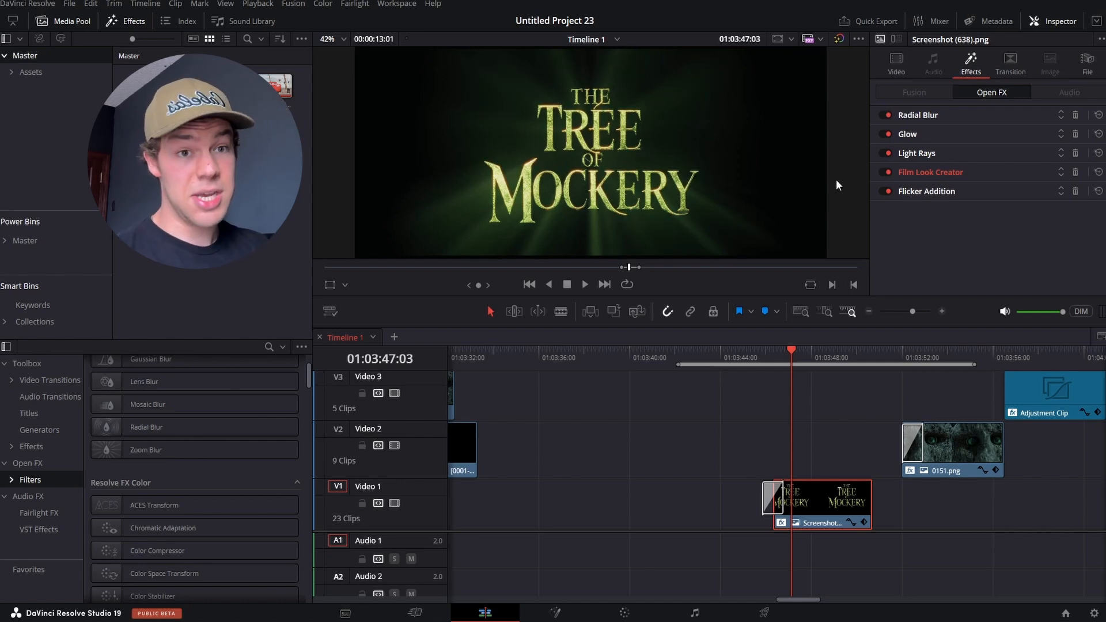
{"action": "mouse_move", "coordinate": [792, 387]}
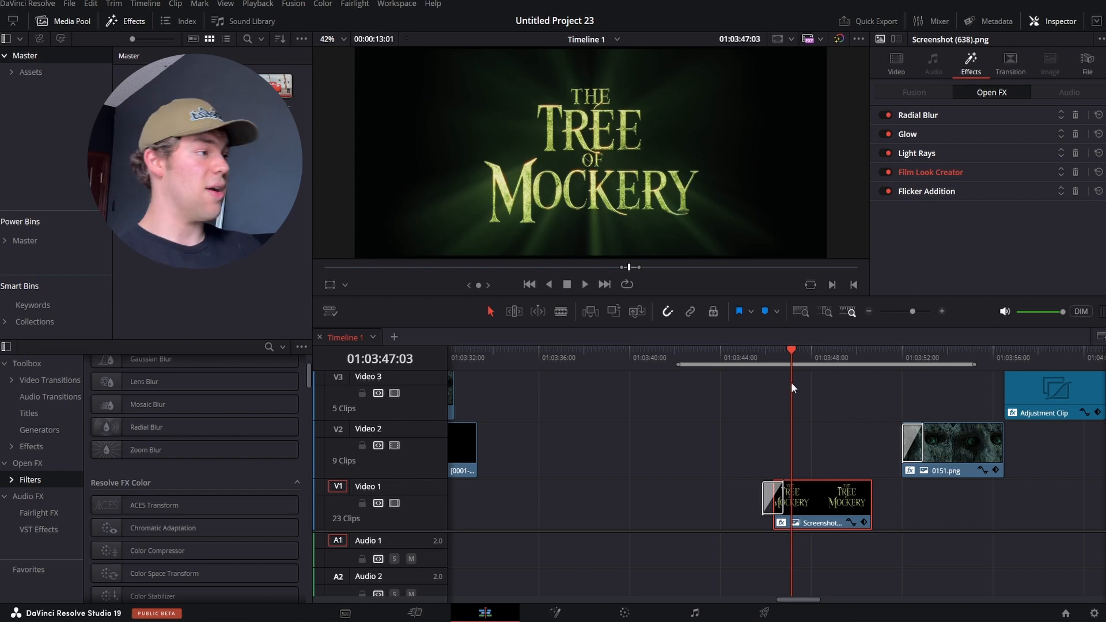
- Select the 0151.png eyes image on Video 2
{"action": "left_click", "coordinate": [583, 285]}
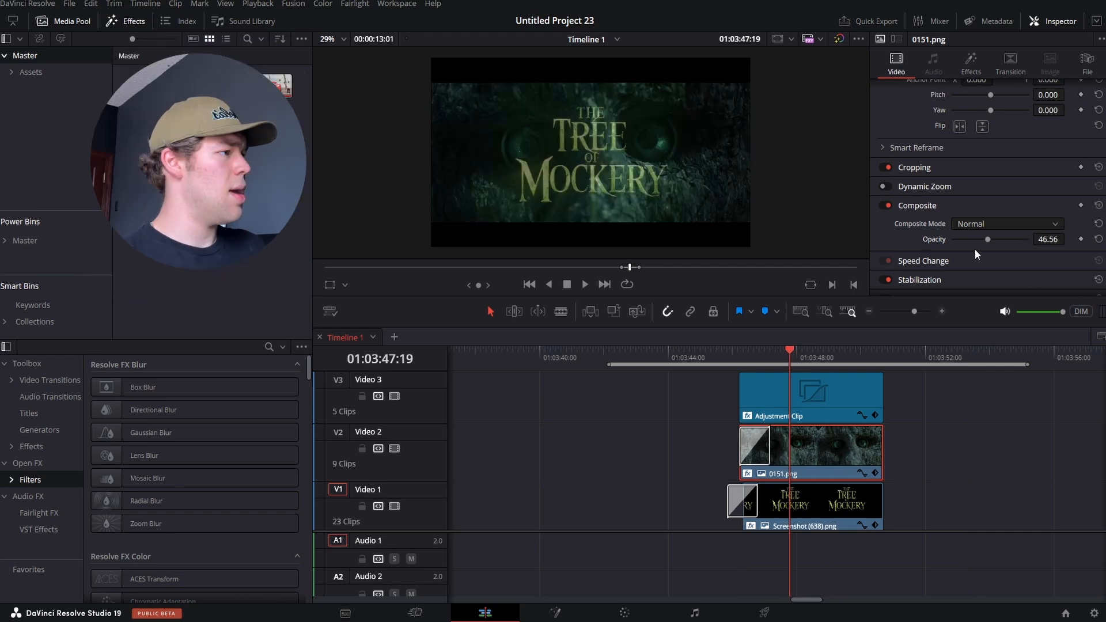
- Set the 0151.png composite mode to Softlight
{"action": "left_click", "coordinate": [1007, 224]}
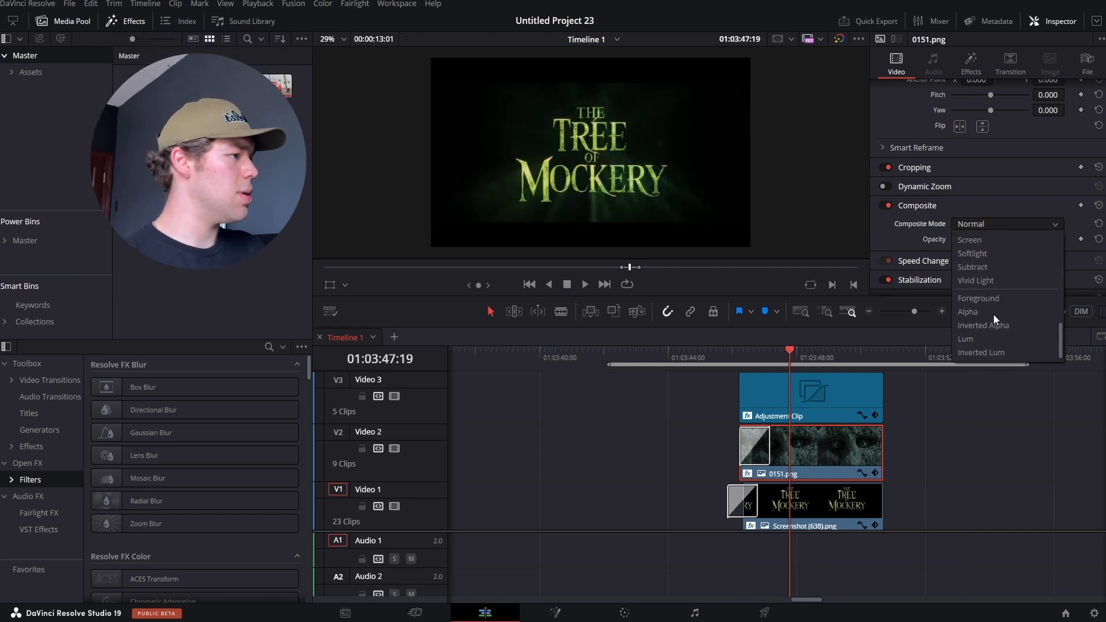
{"action": "left_click", "coordinate": [973, 254]}
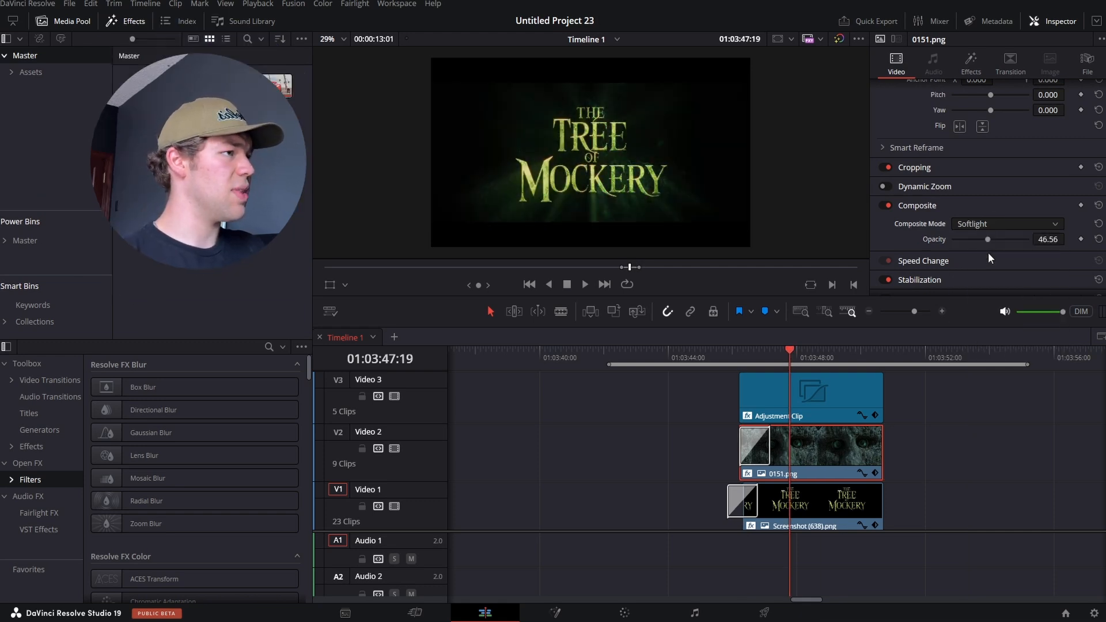